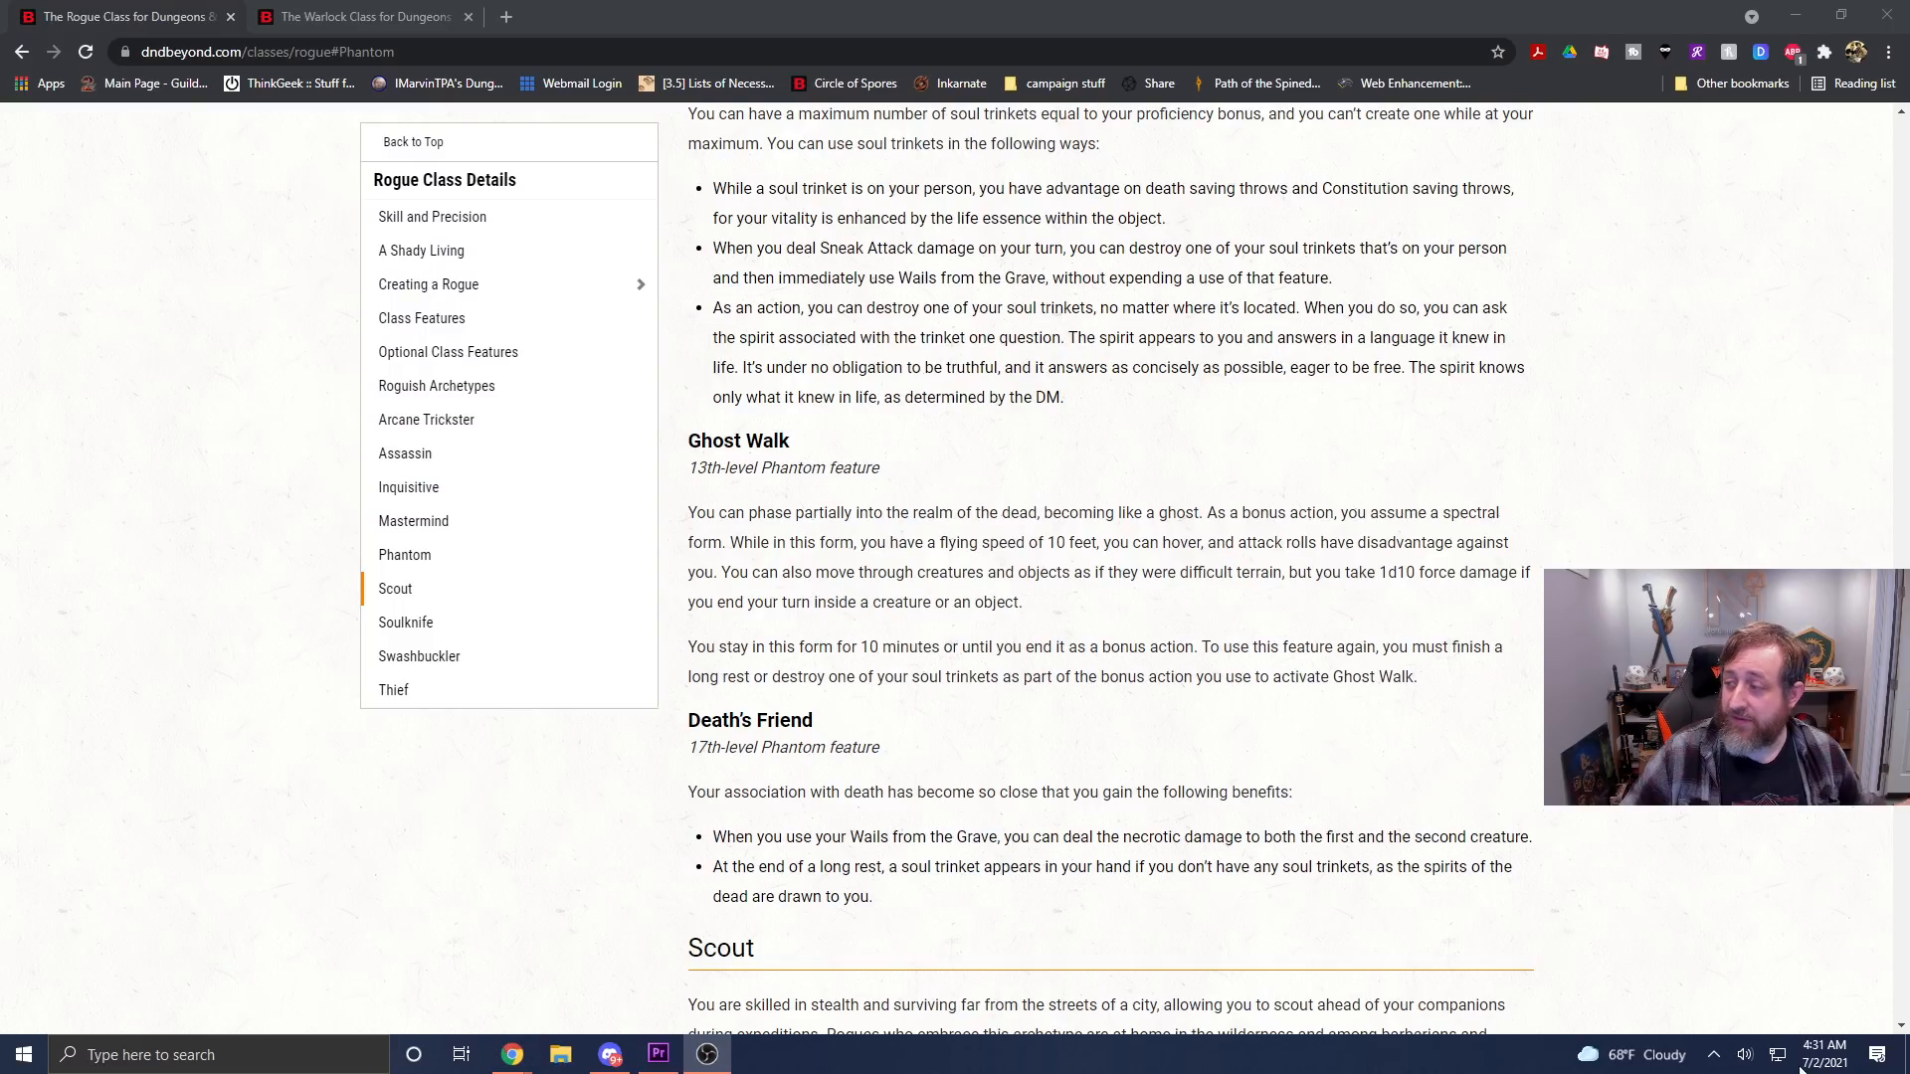
{"action": "mouse_move", "coordinate": [832, 842]}
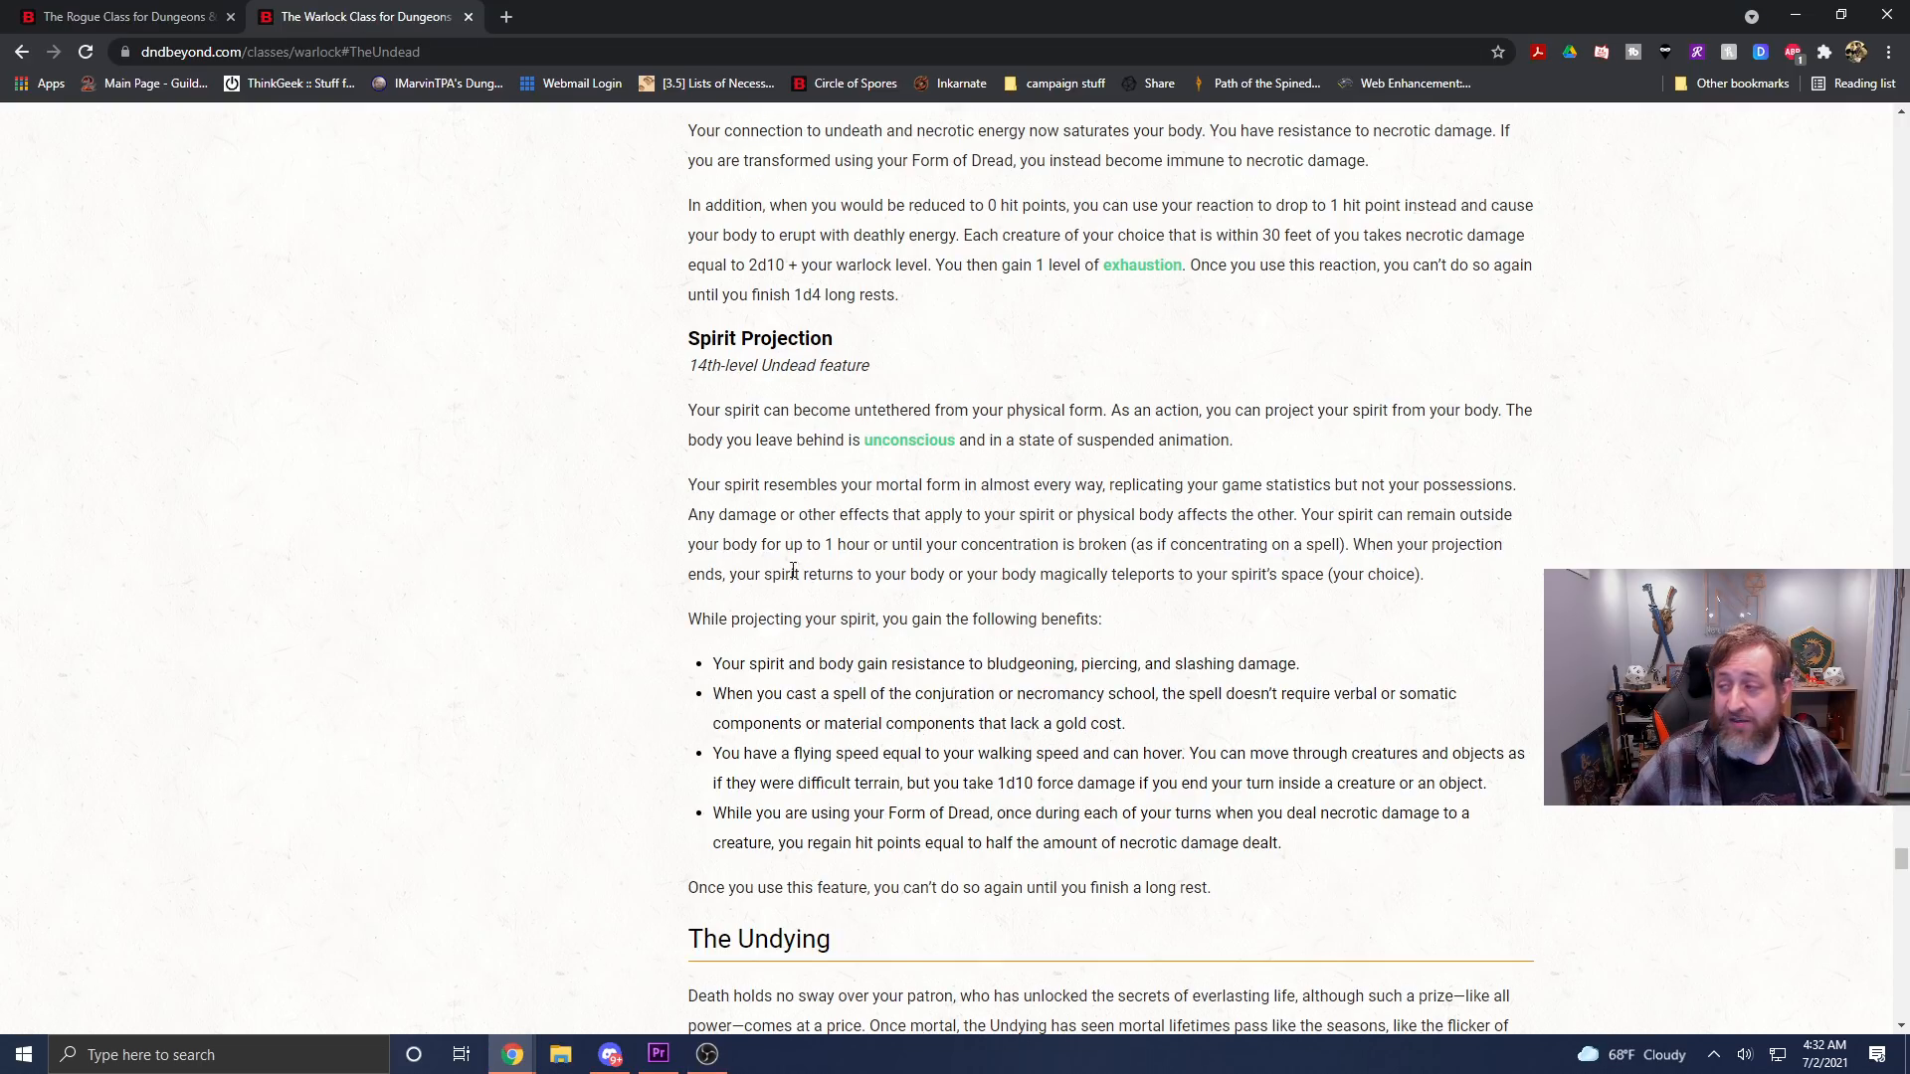
{"action": "mouse_move", "coordinate": [1227, 728]}
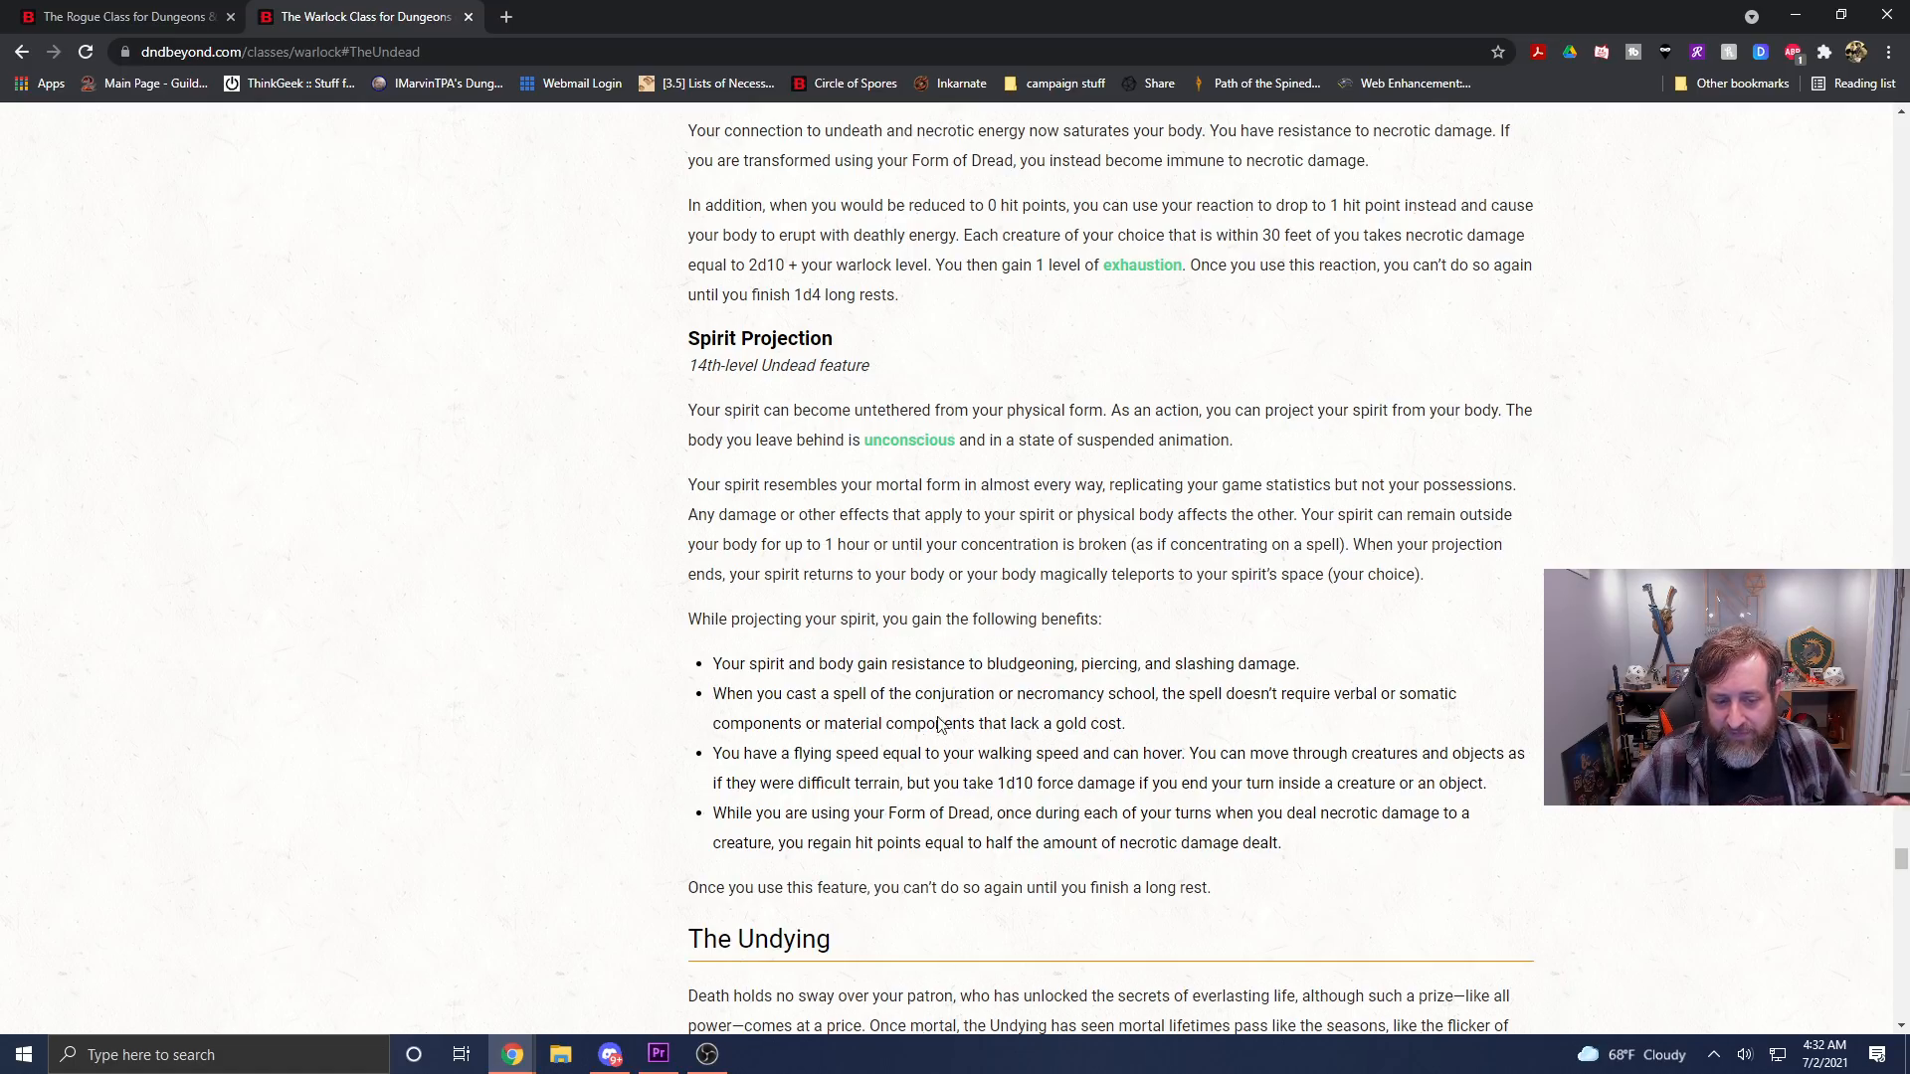
Scroll the Warlock page to the Undead patron's Spirit Projection benefits list.
{"action": "scroll", "scroll_direction": "up", "scroll_amount": 3}
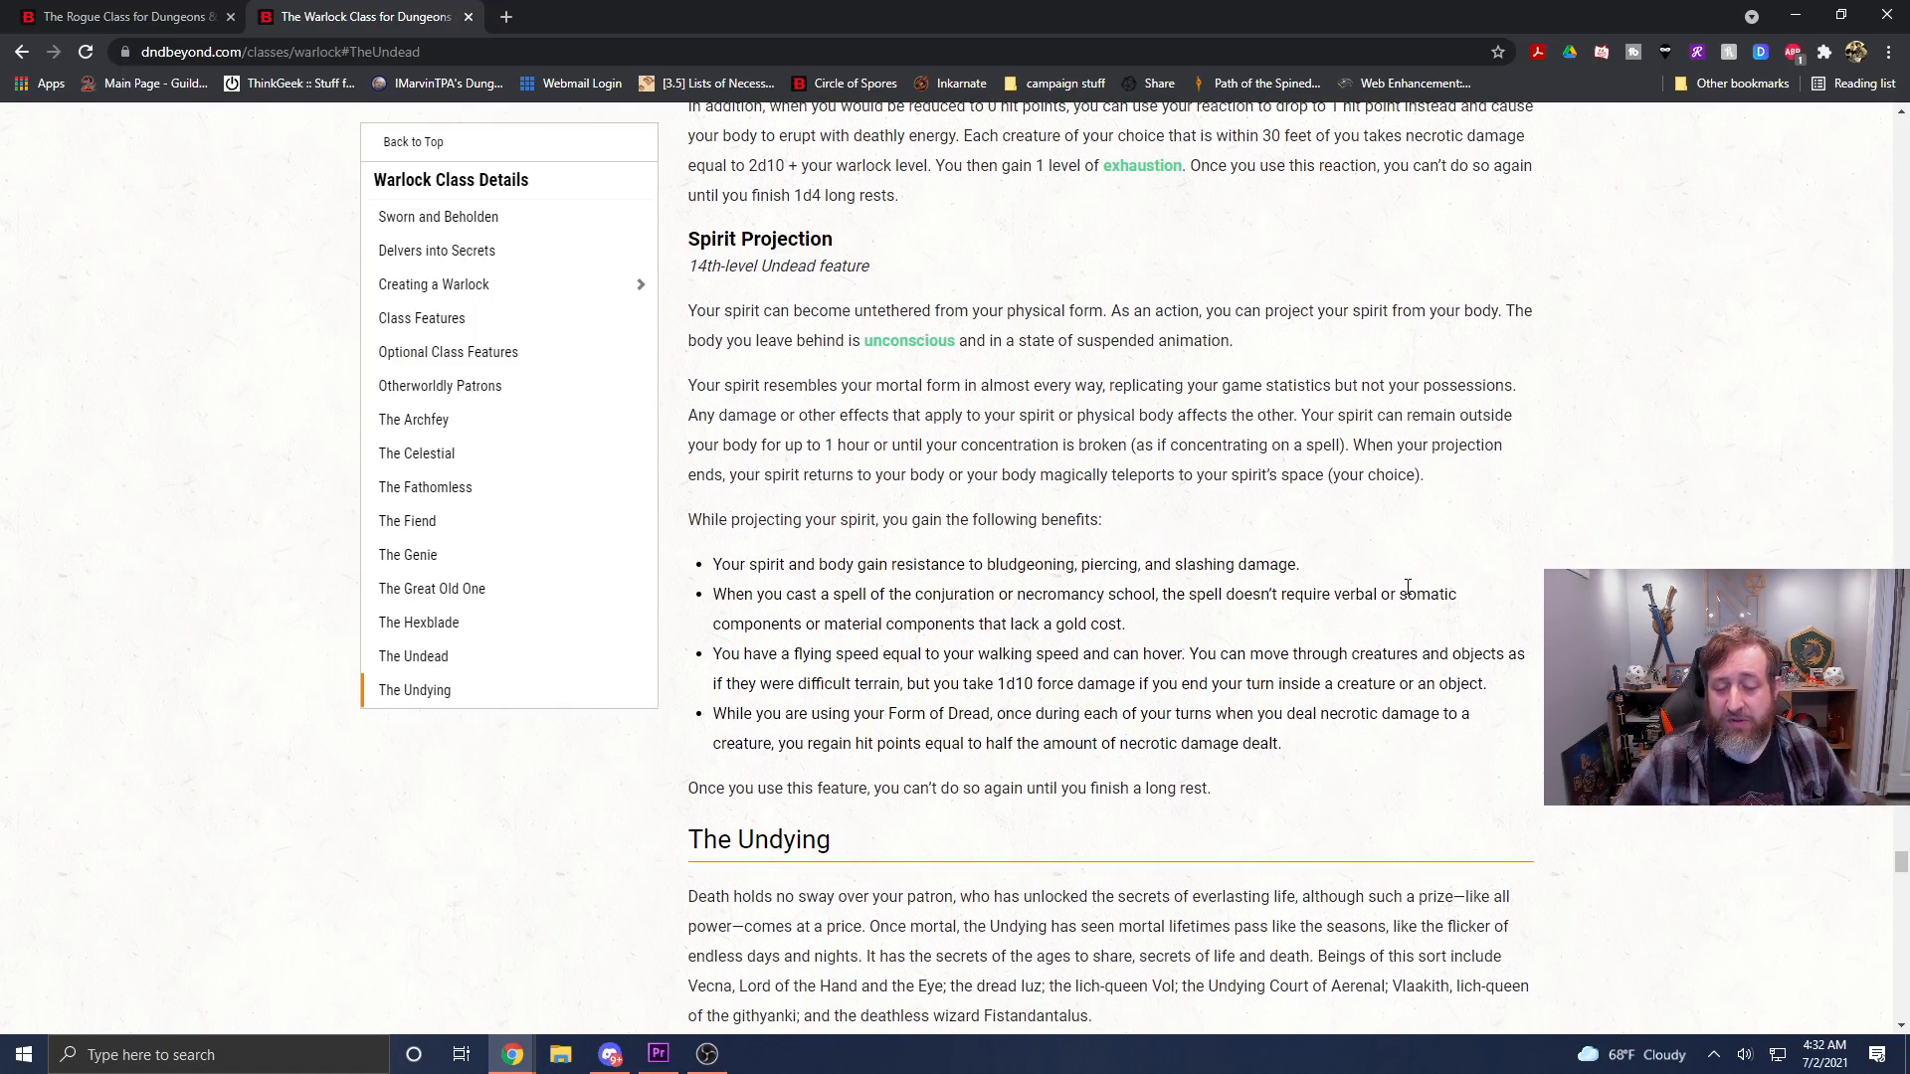
{"action": "mouse_move", "coordinate": [1233, 592]}
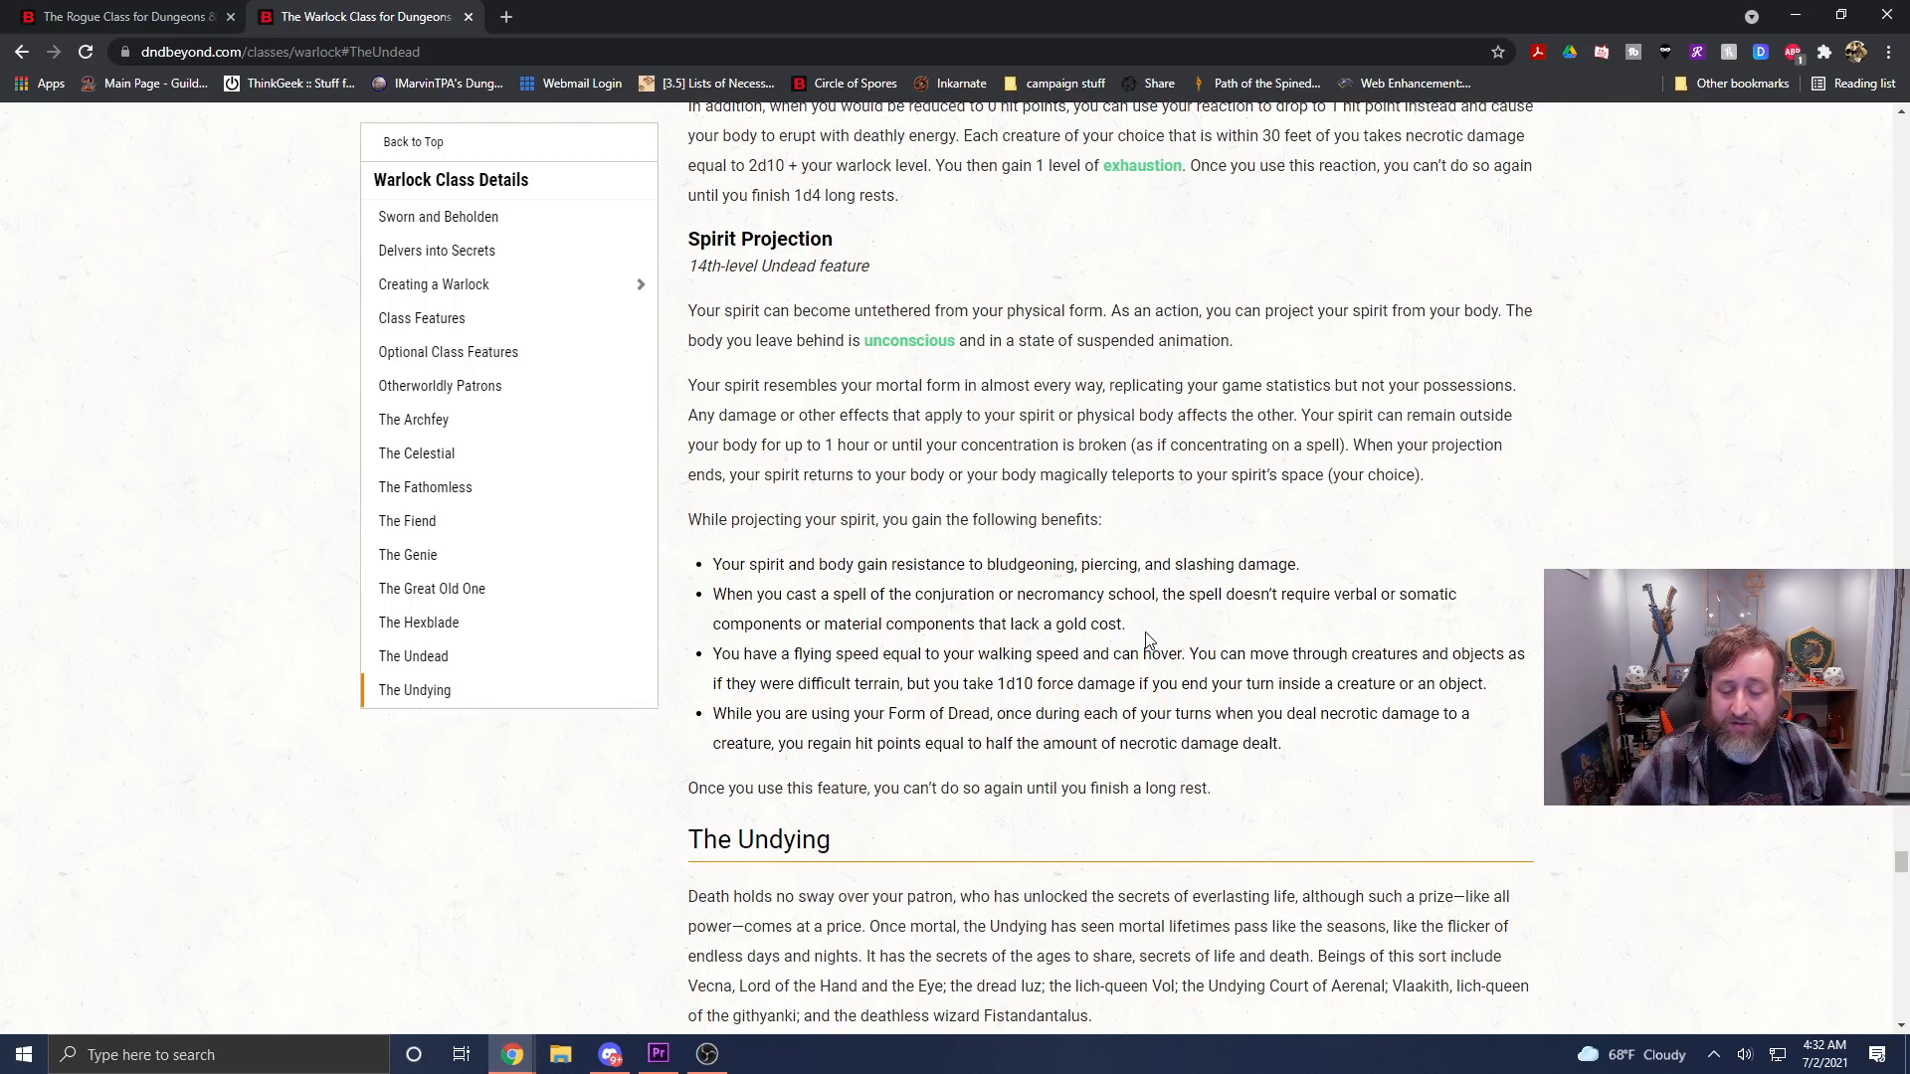
{"action": "mouse_move", "coordinate": [1085, 601]}
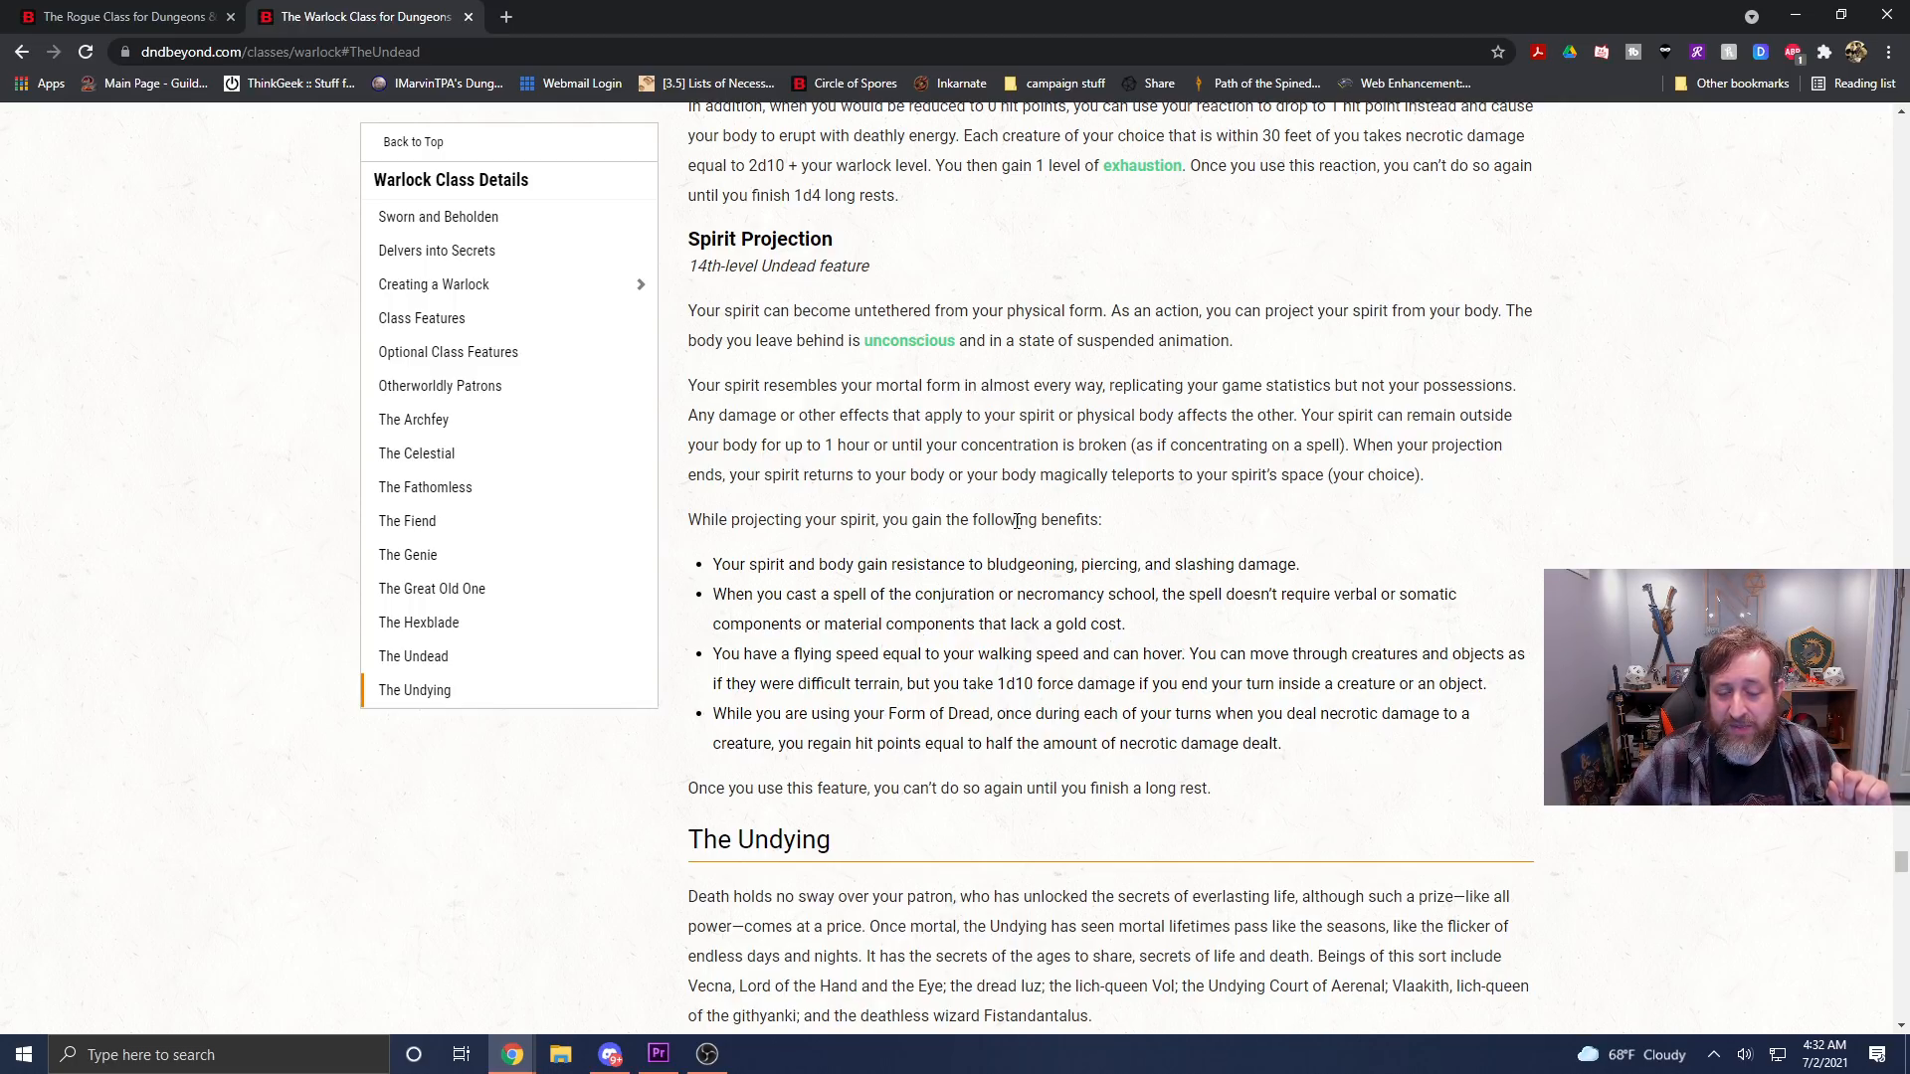
{"action": "mouse_move", "coordinate": [1029, 561]}
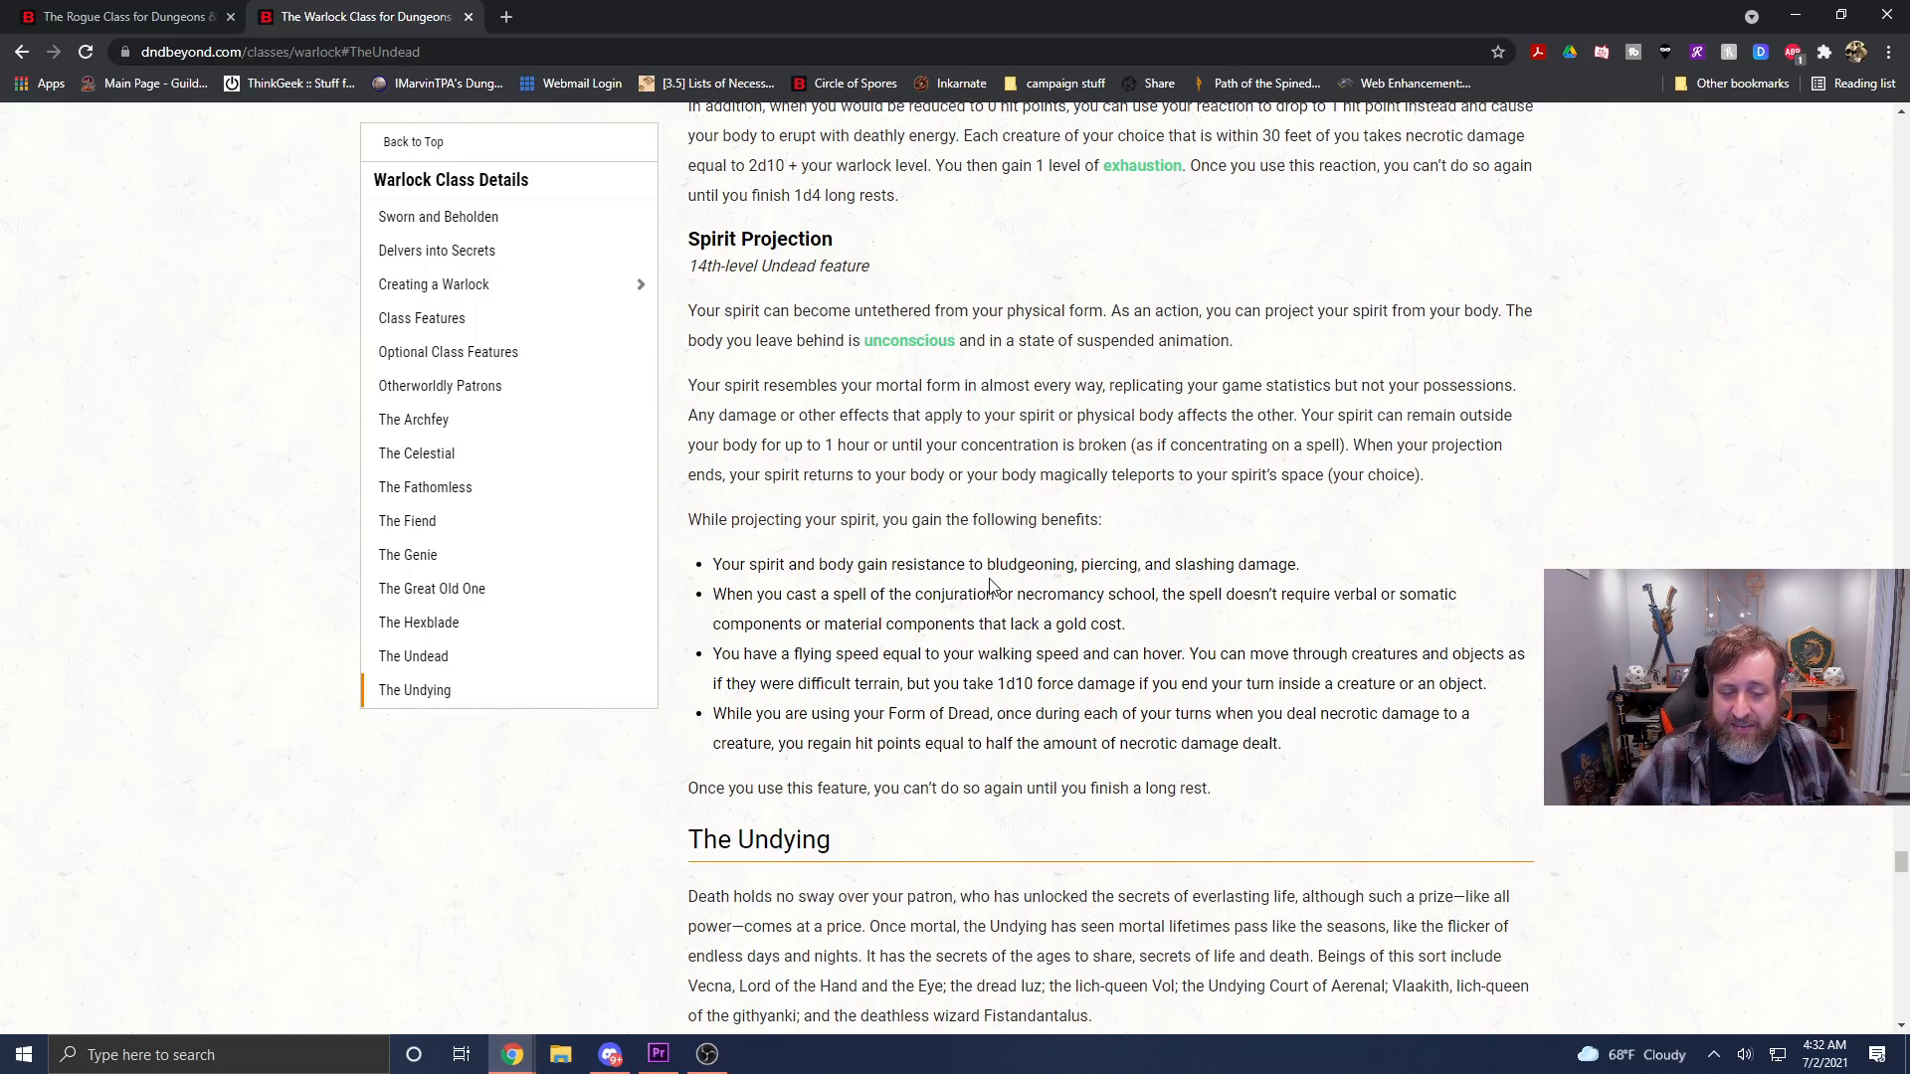
{"action": "mouse_move", "coordinate": [935, 659]}
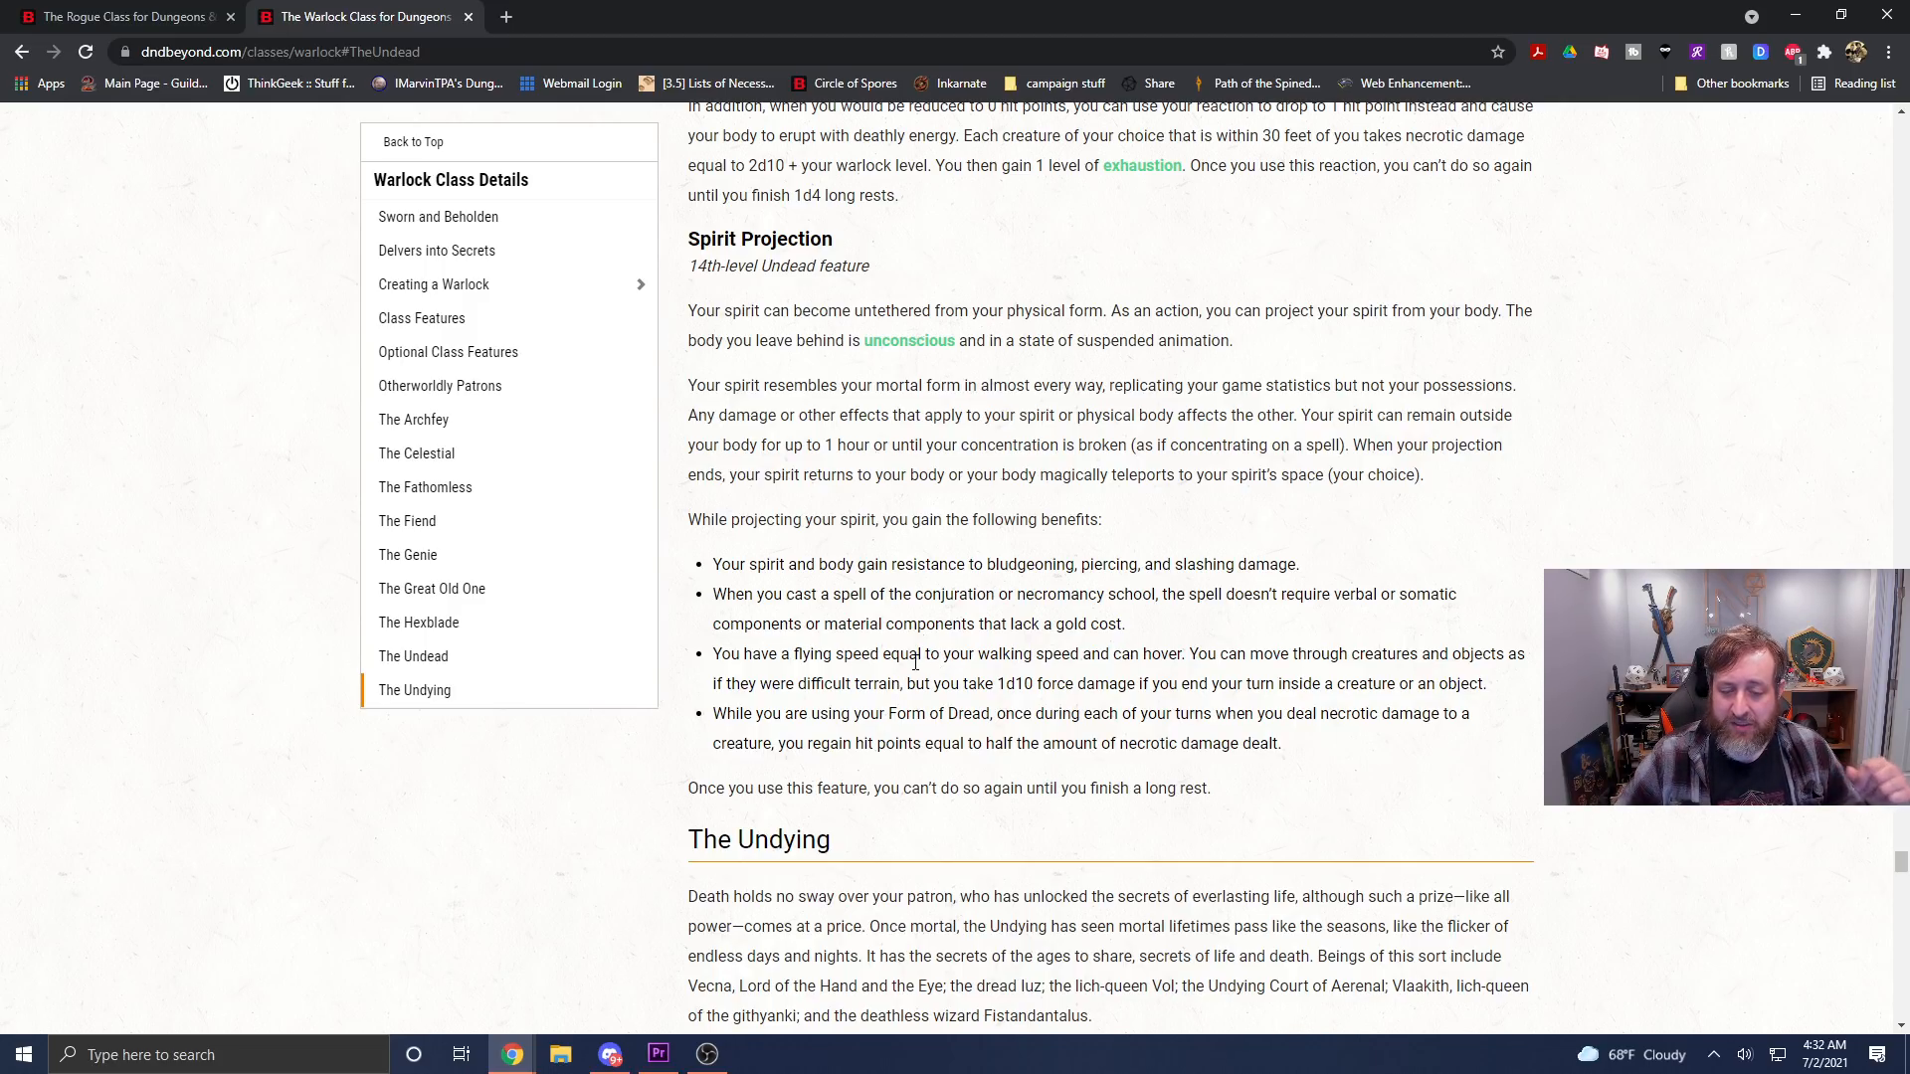
{"action": "mouse_move", "coordinate": [1060, 674]}
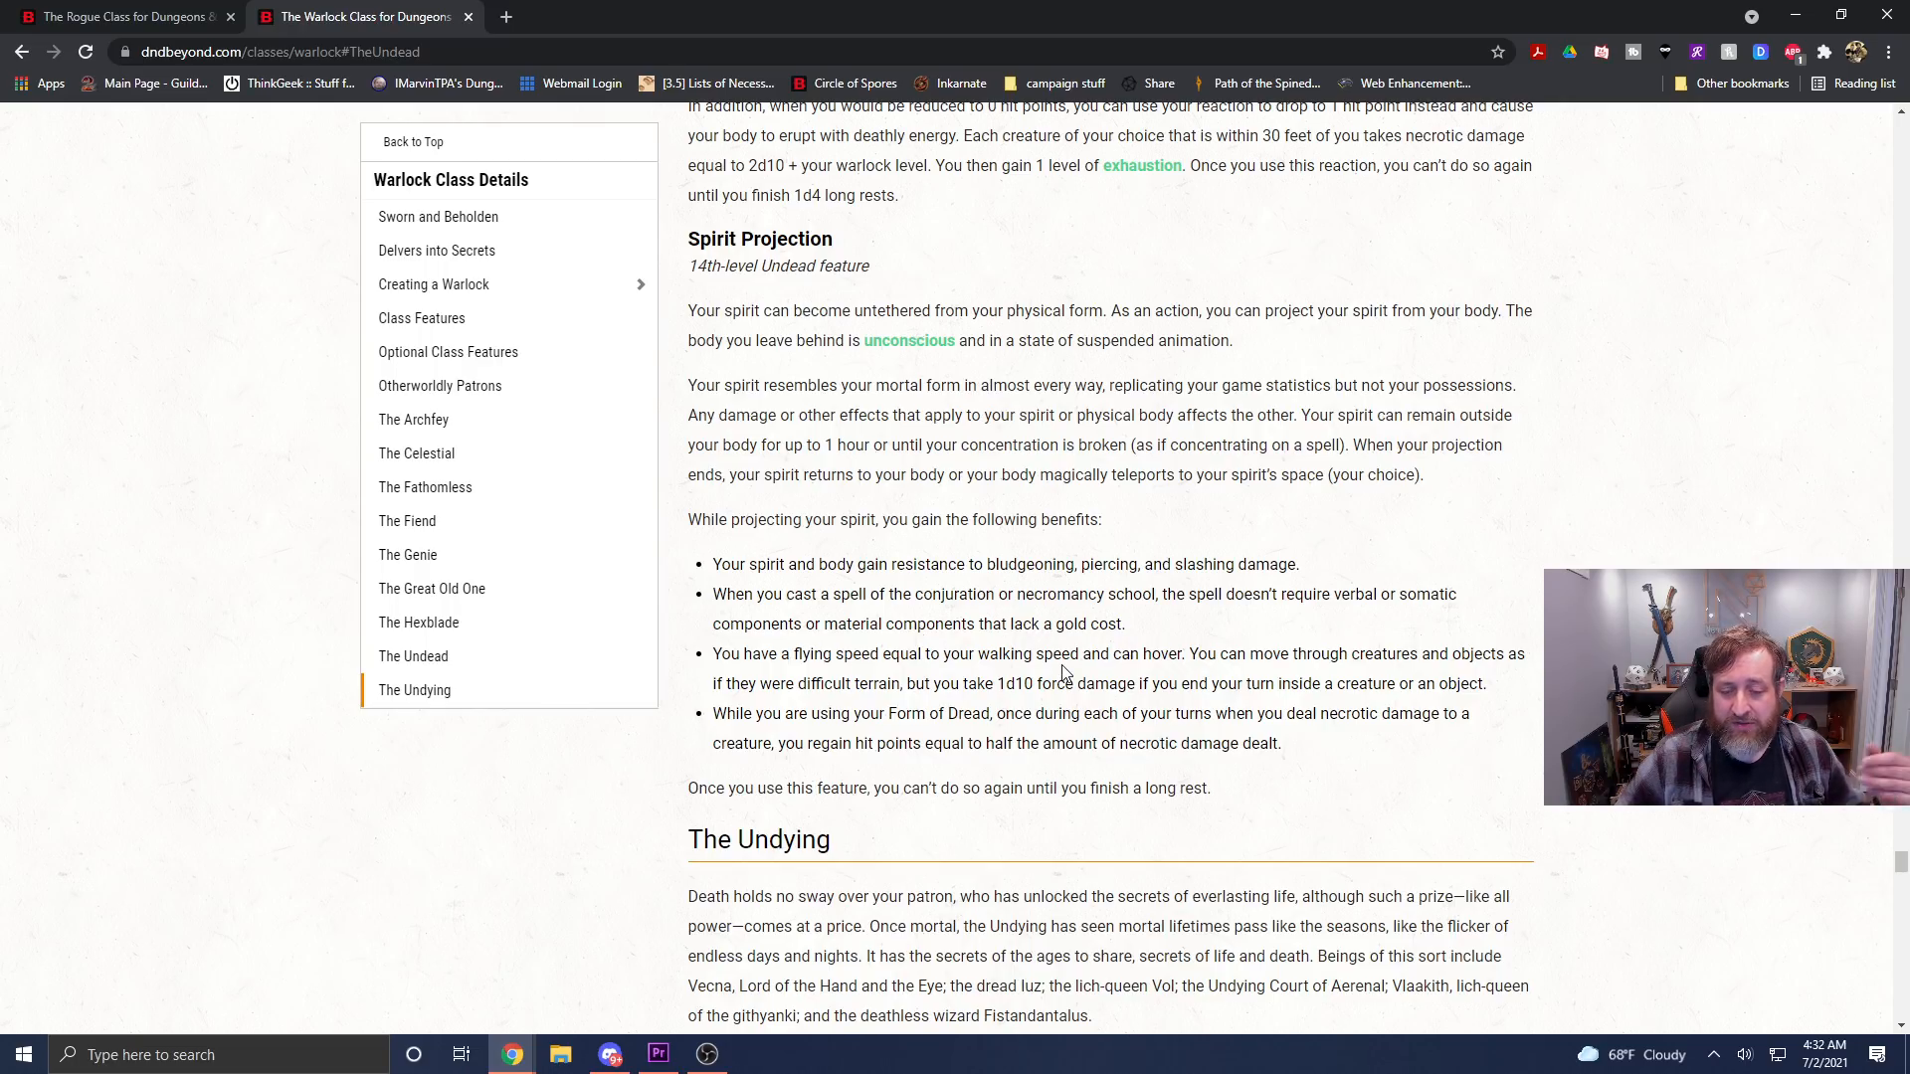
{"action": "mouse_move", "coordinate": [1180, 646]}
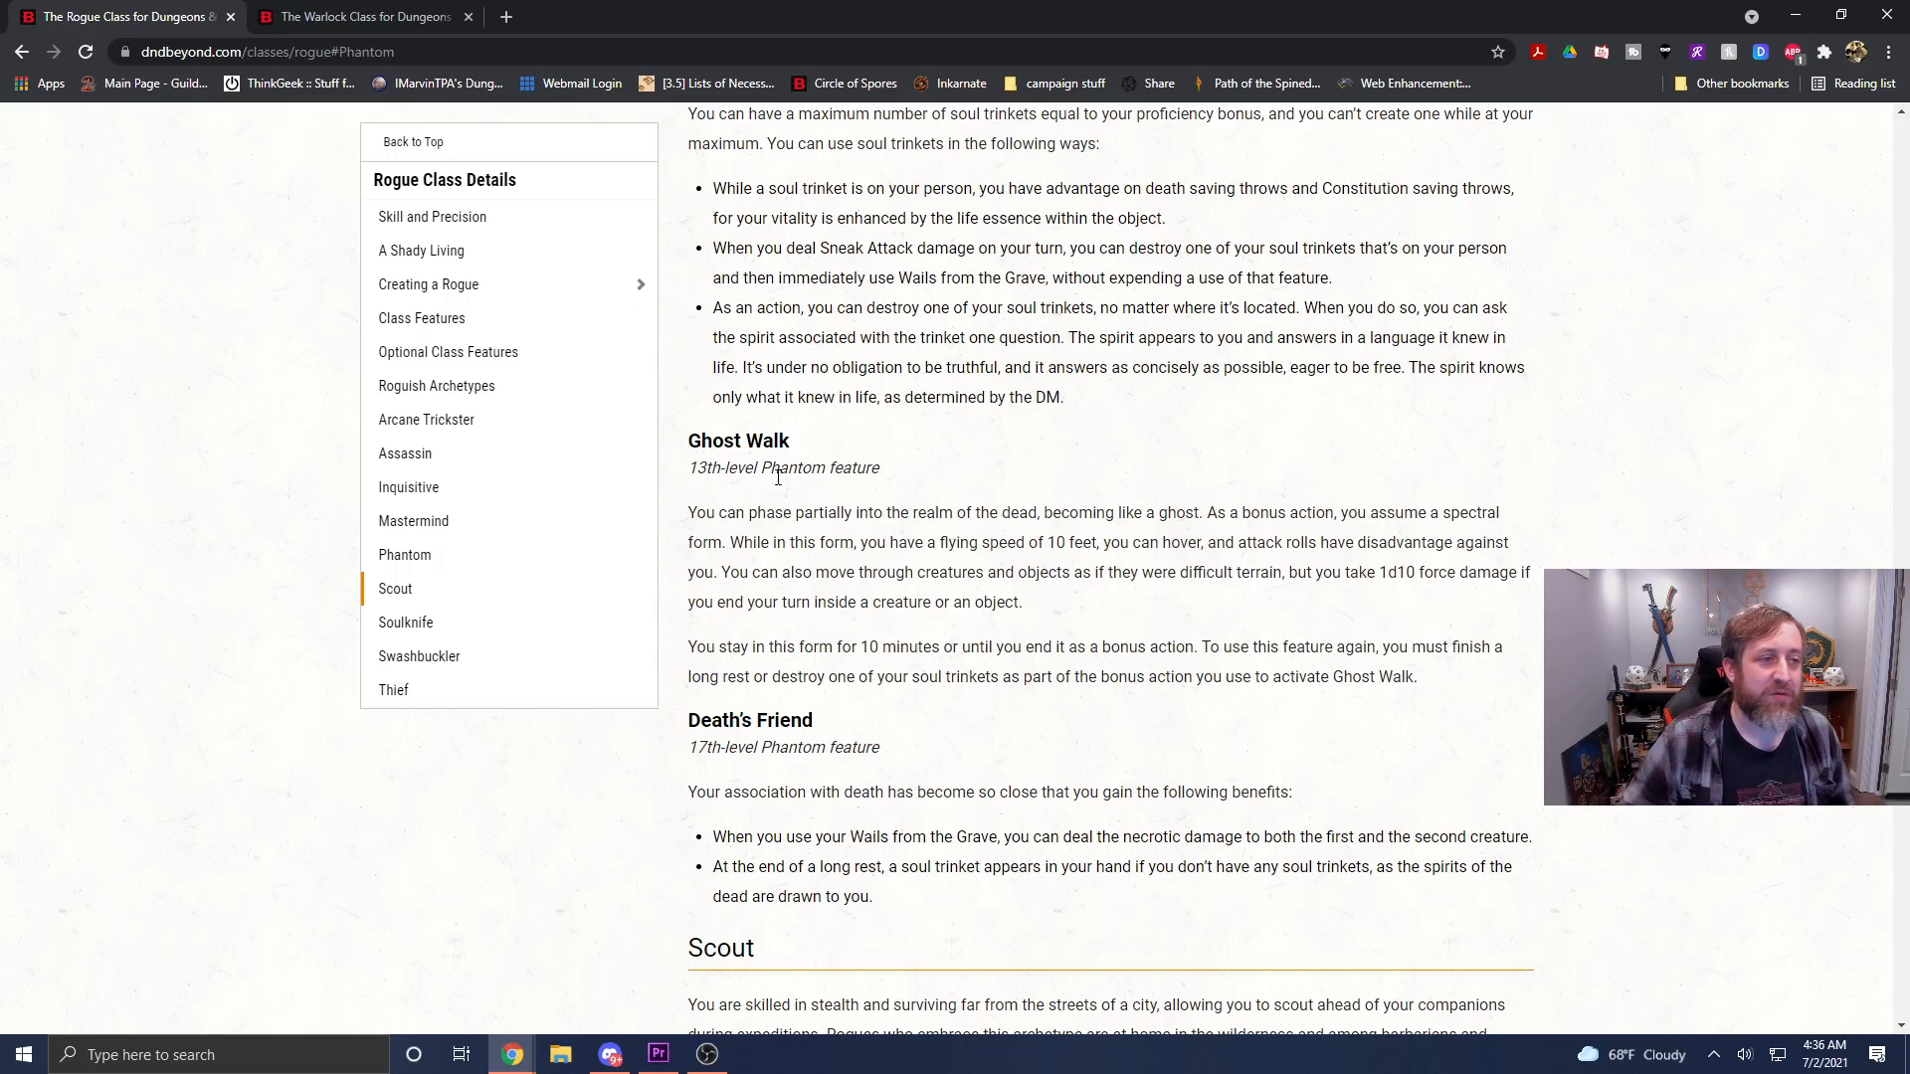
Scroll down from Form of Dread past Grave Touched and Necrotic Husk to Spirit Projection's benefits.
{"action": "left_click", "coordinate": [360, 16]}
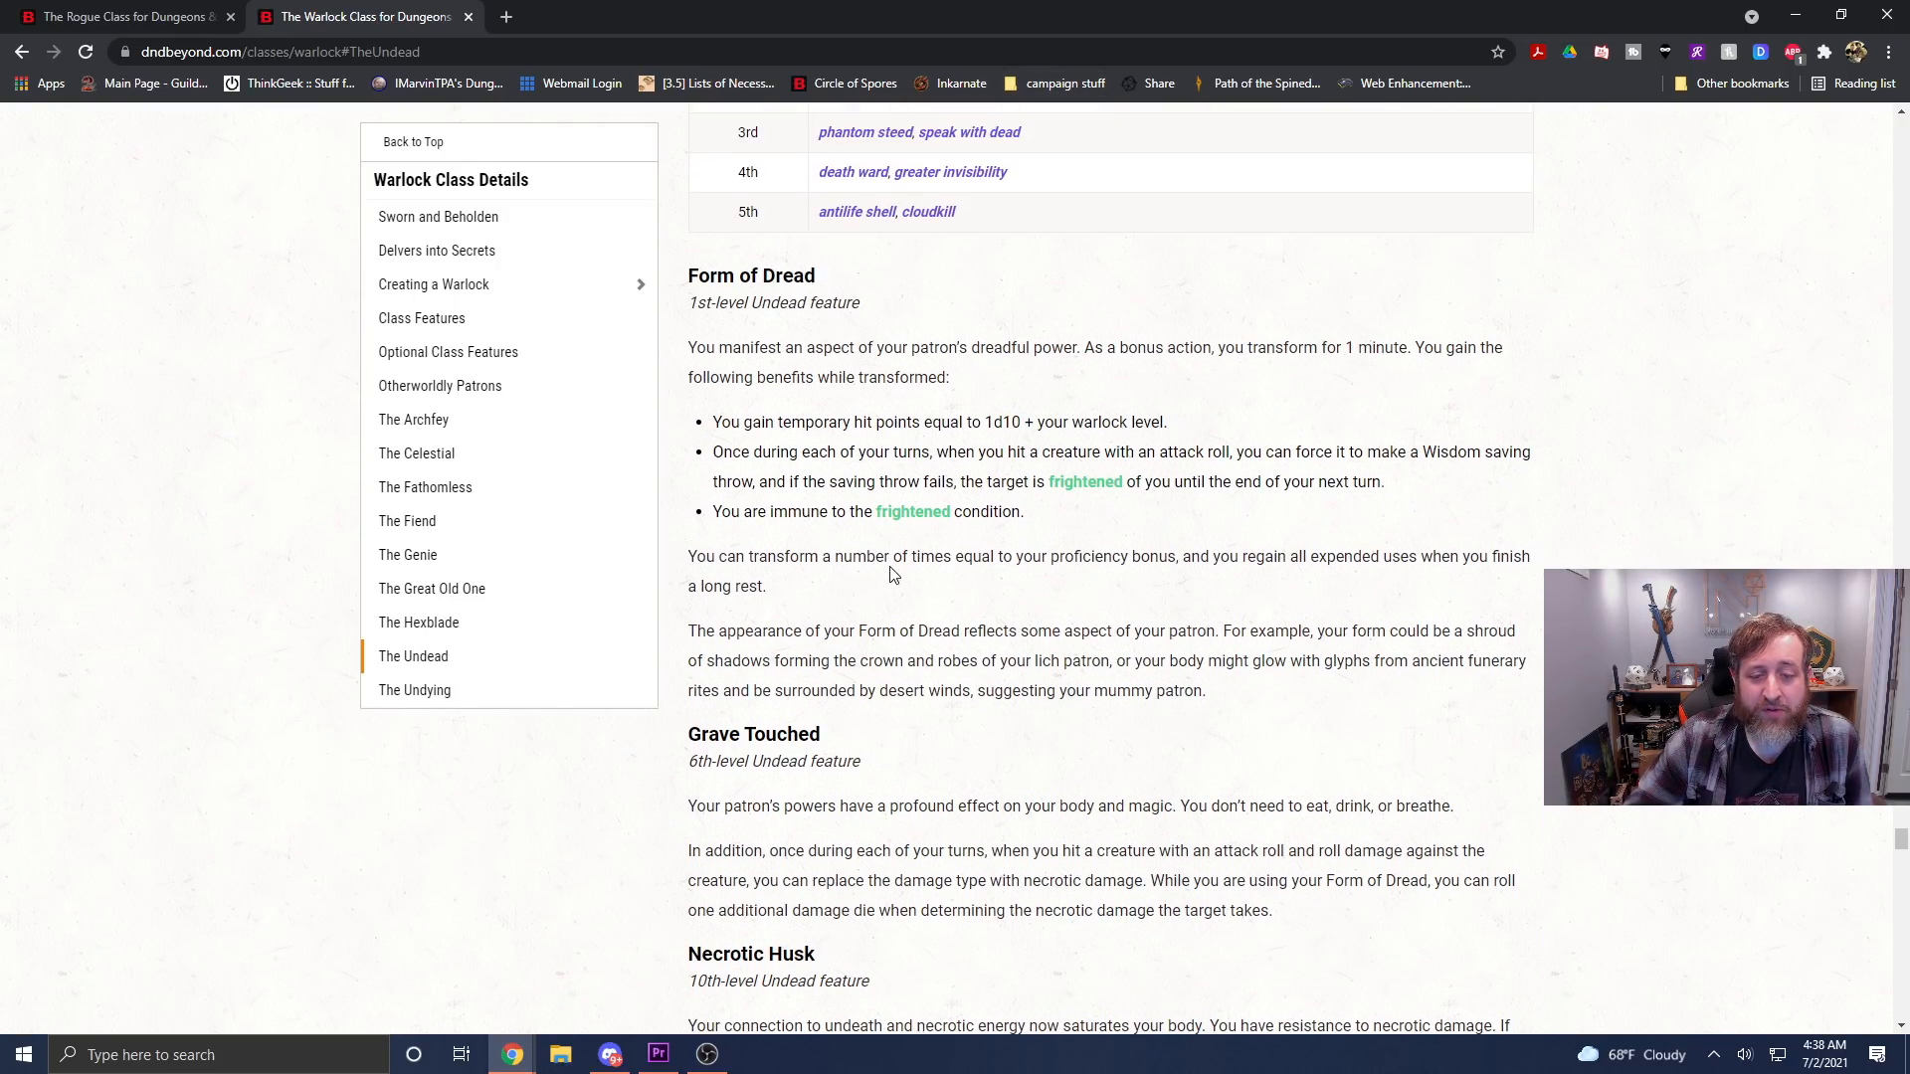
{"action": "mouse_move", "coordinate": [1110, 576]}
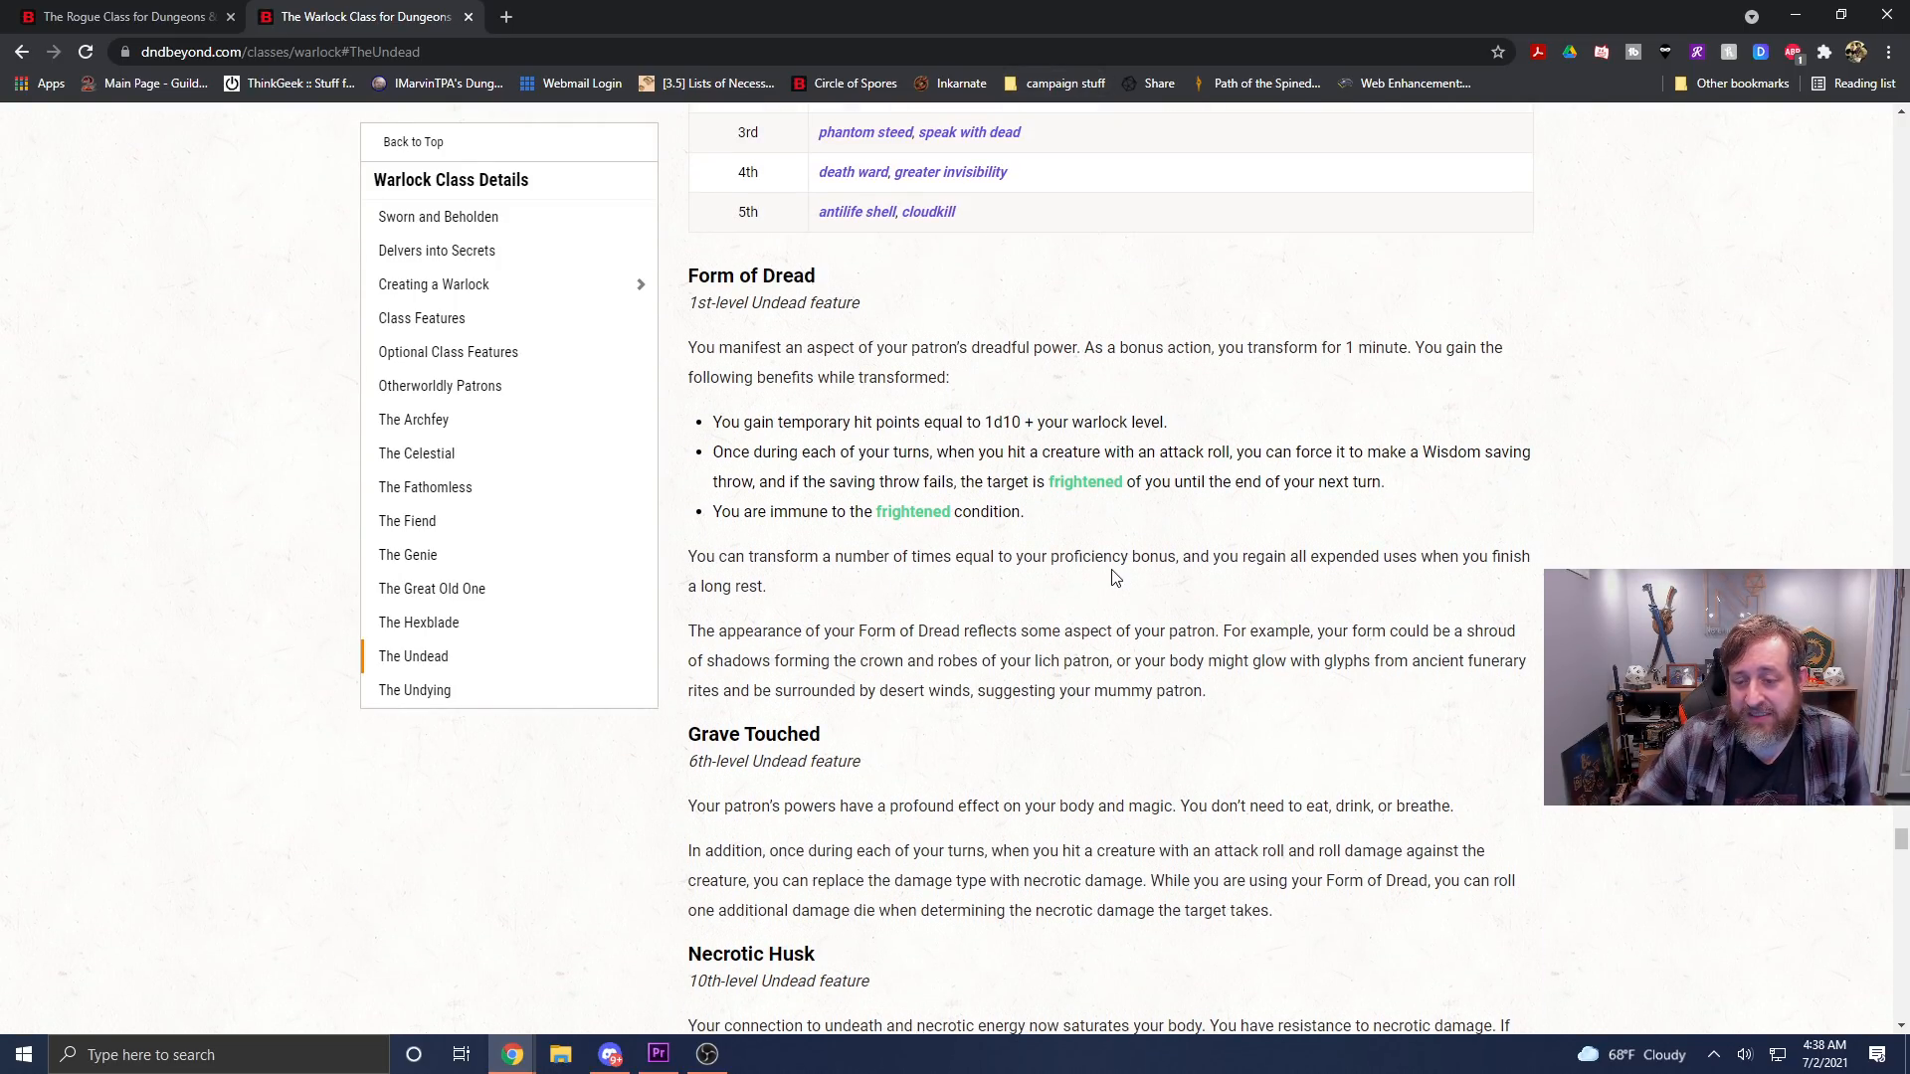
{"action": "scroll", "scroll_direction": "down", "scroll_amount": 3}
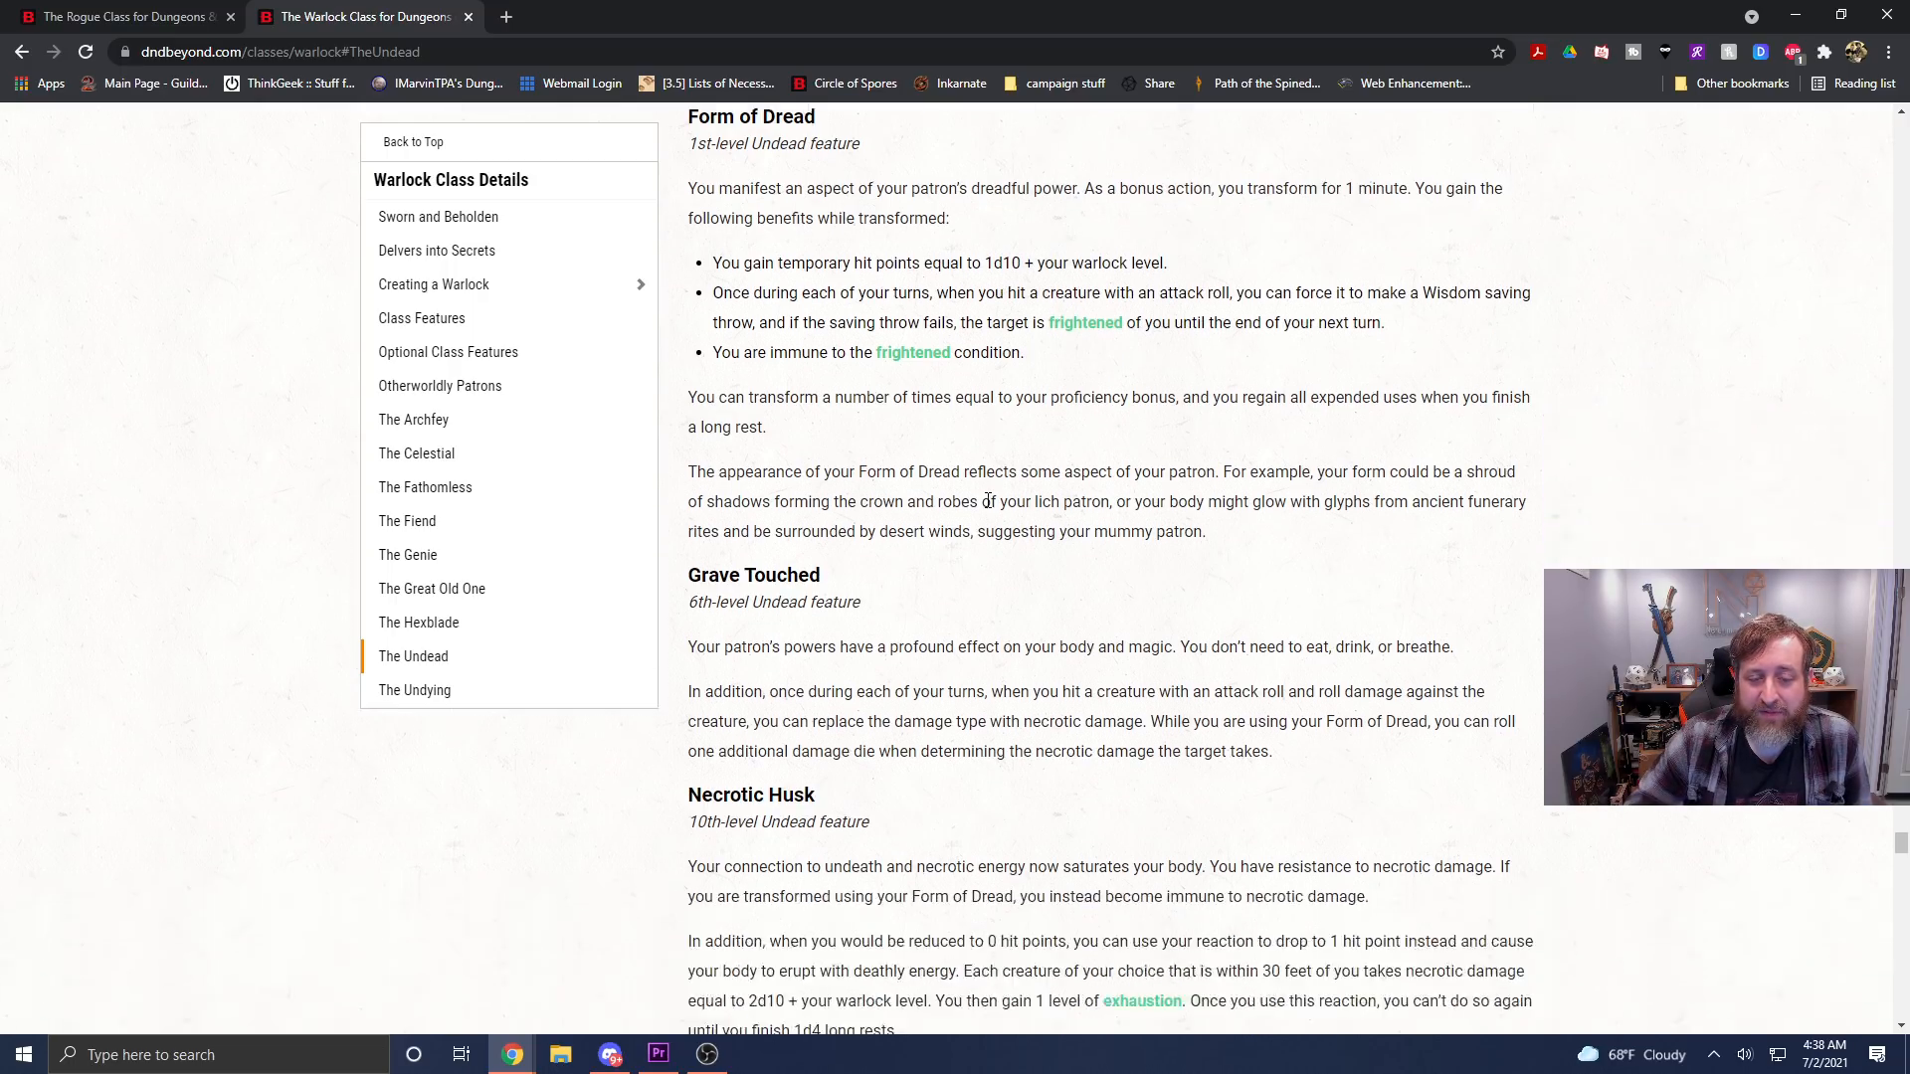
{"action": "scroll", "scroll_direction": "down", "scroll_amount": 3}
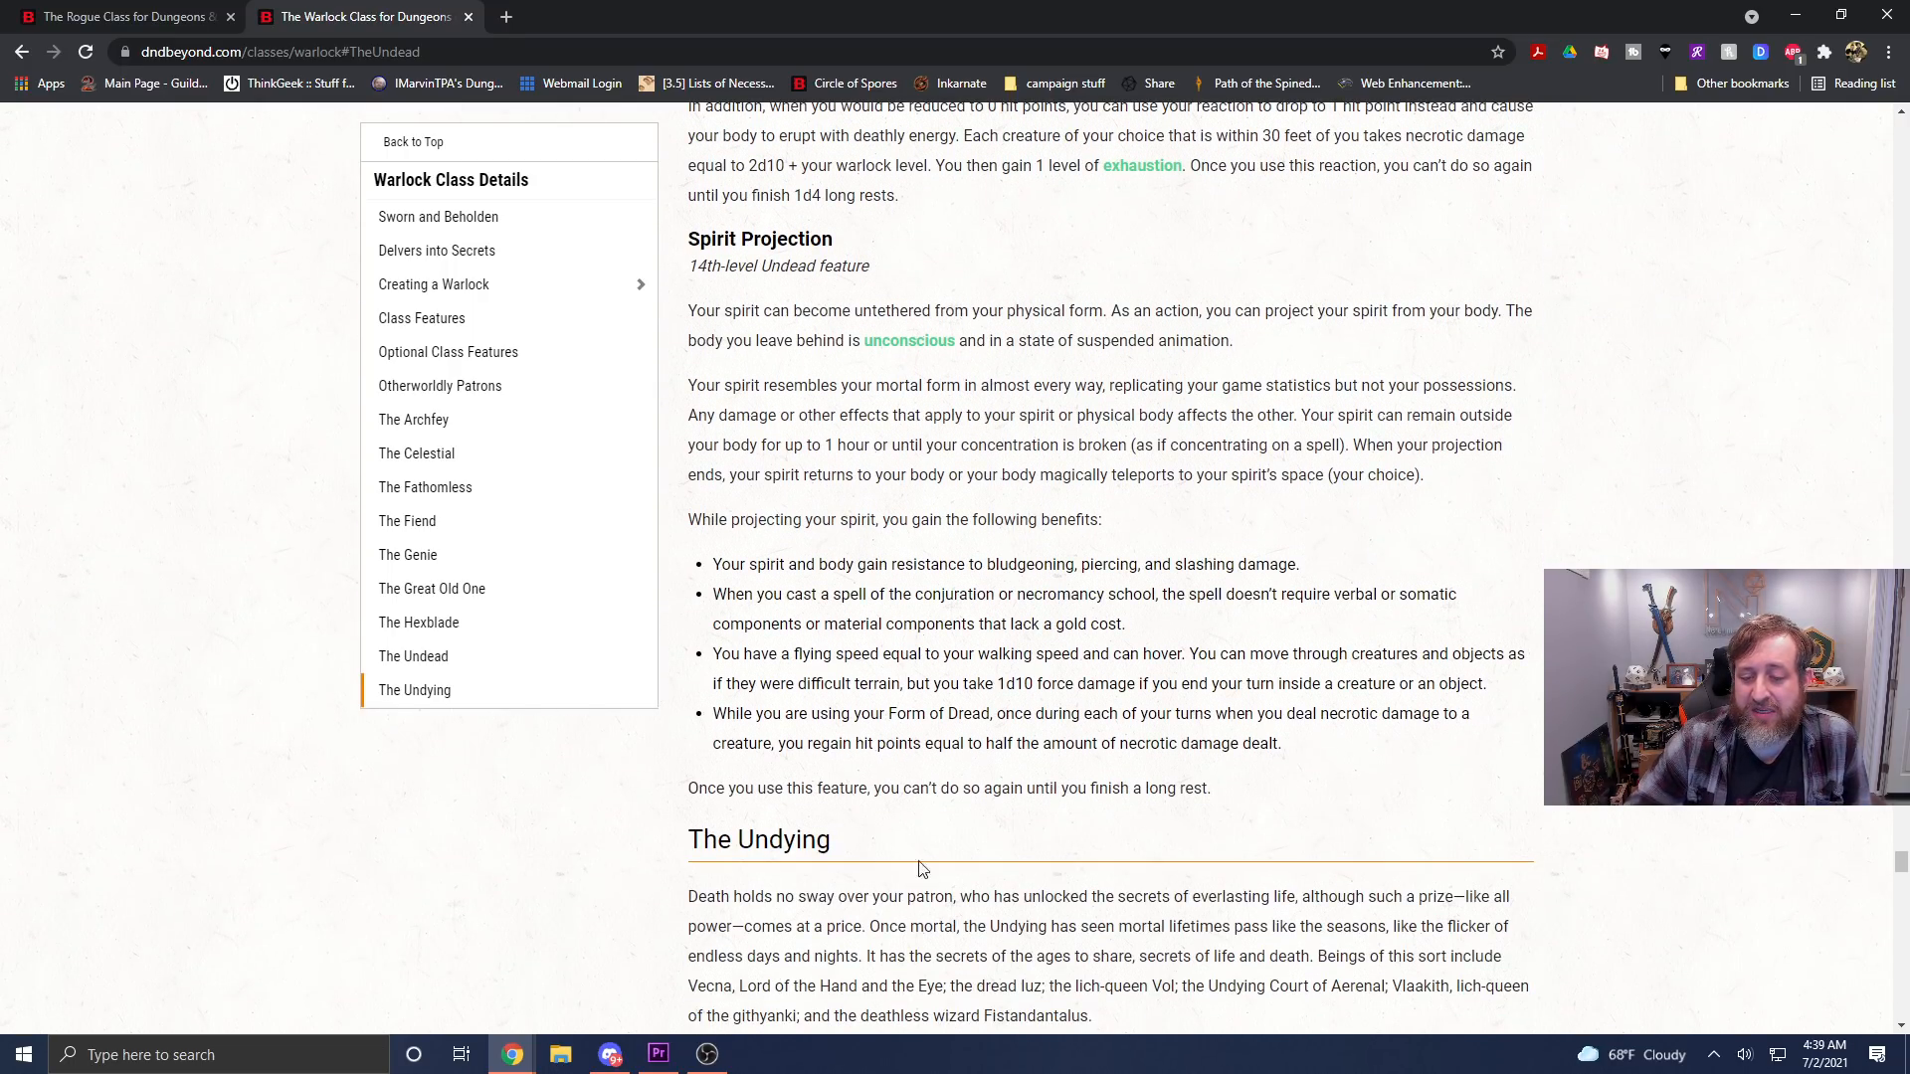